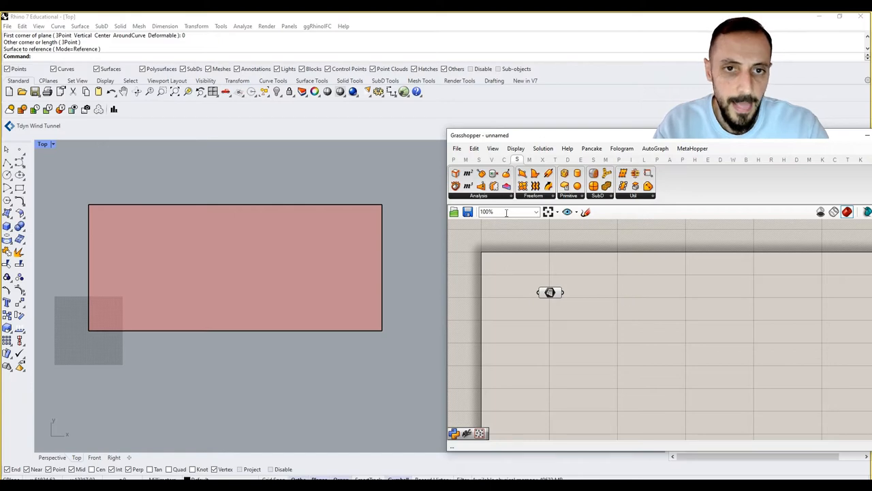
# Populate the rectangular surface with 150 random points, driven by Count and Seed number sliders
pyautogui.click(491, 160)
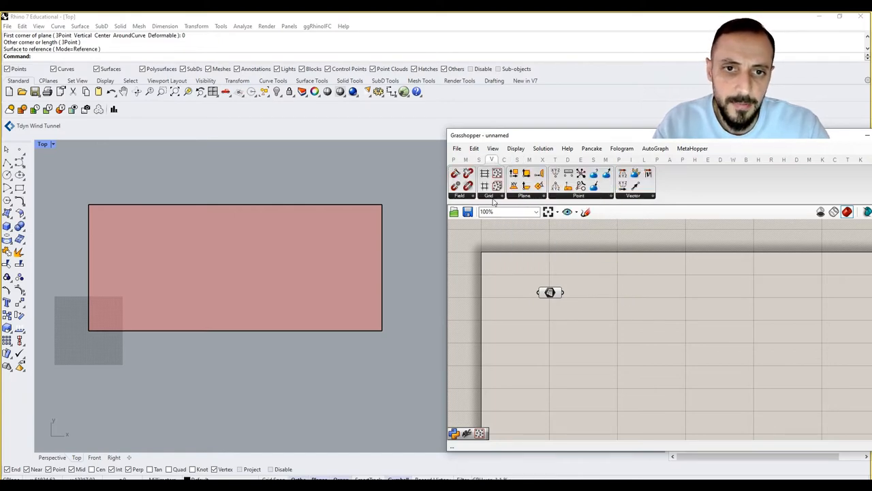
pyautogui.click(488, 196)
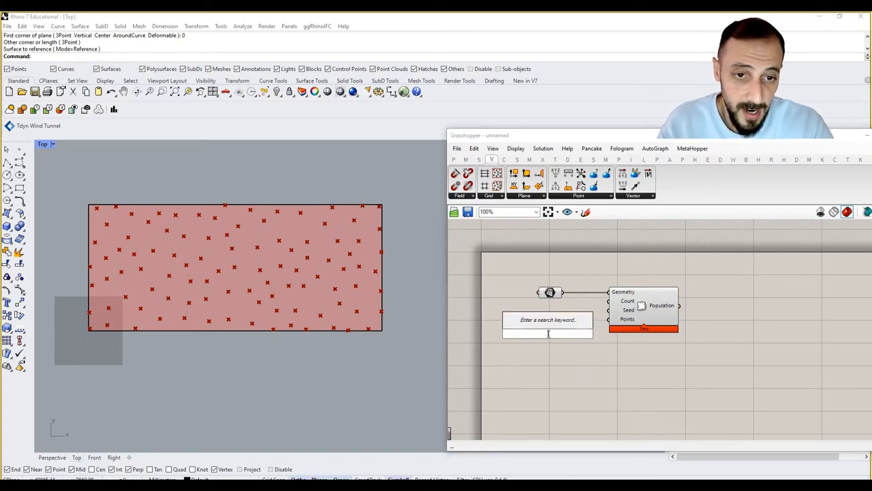
pyautogui.click(548, 319)
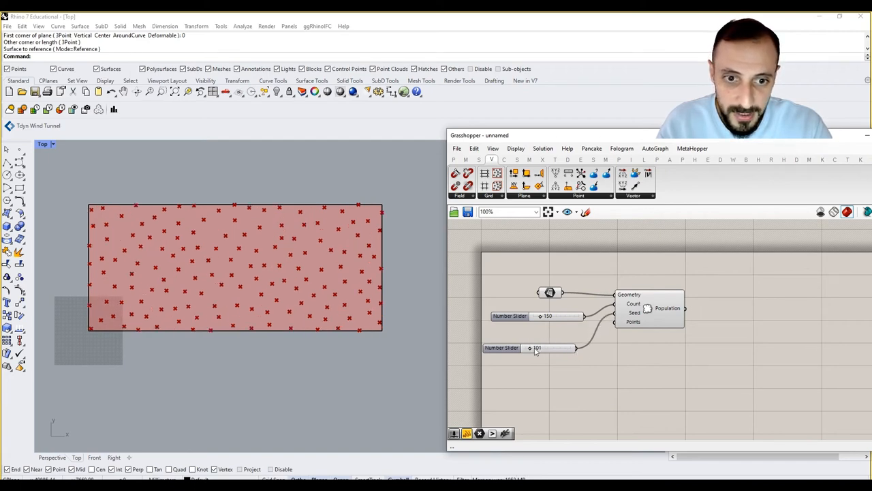
# Move the surface, Populate 2D and slider components lower on the canvas
pyautogui.moveTo(529, 348); pyautogui.dragTo(542, 348)
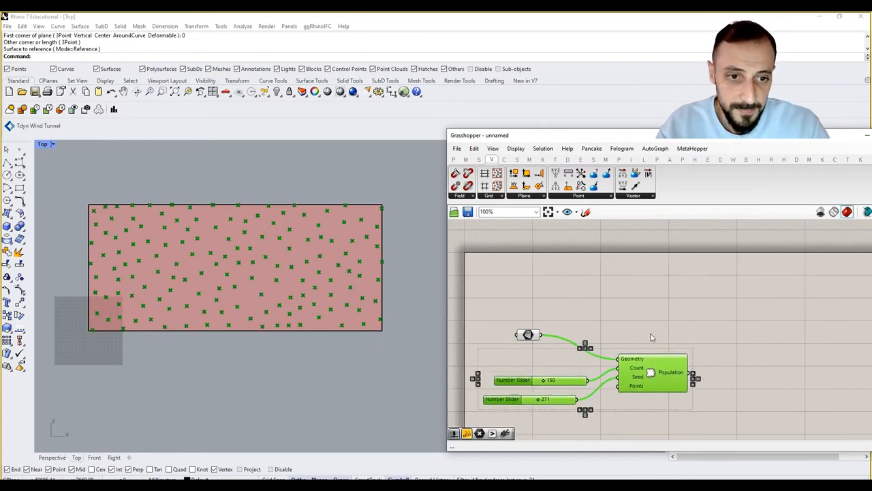
pyautogui.rightClick(529, 334)
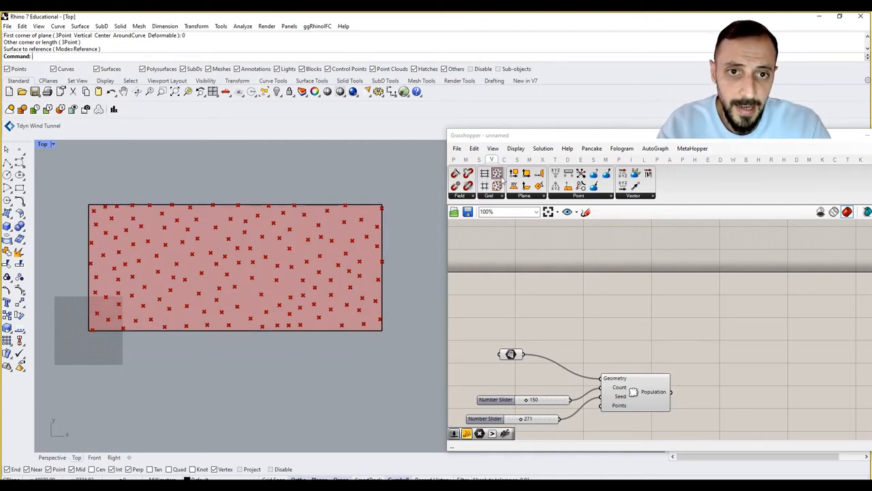
# Add a Surface Closest Point component fed by the rectangular surface
pyautogui.click(516, 159)
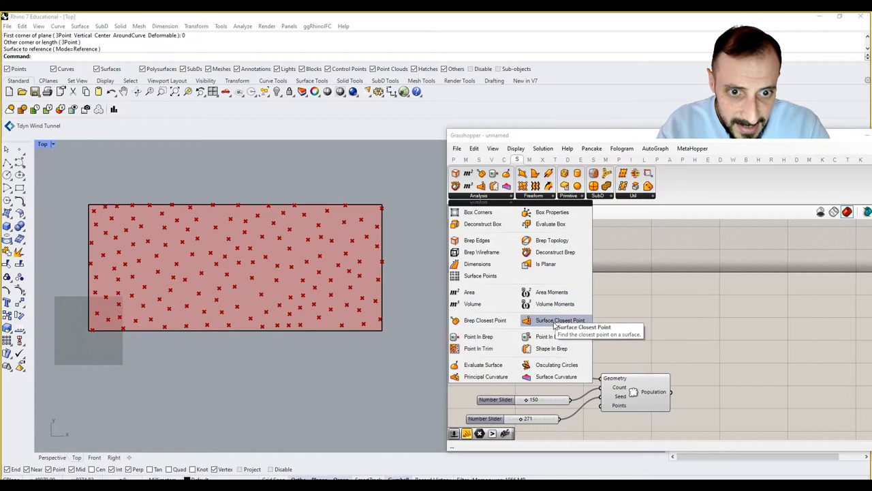
pyautogui.click(560, 319)
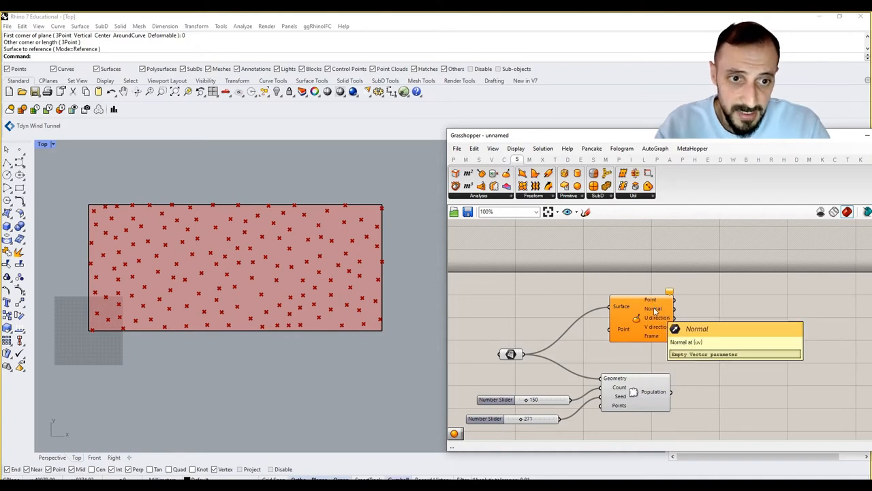
pyautogui.moveTo(653, 317)
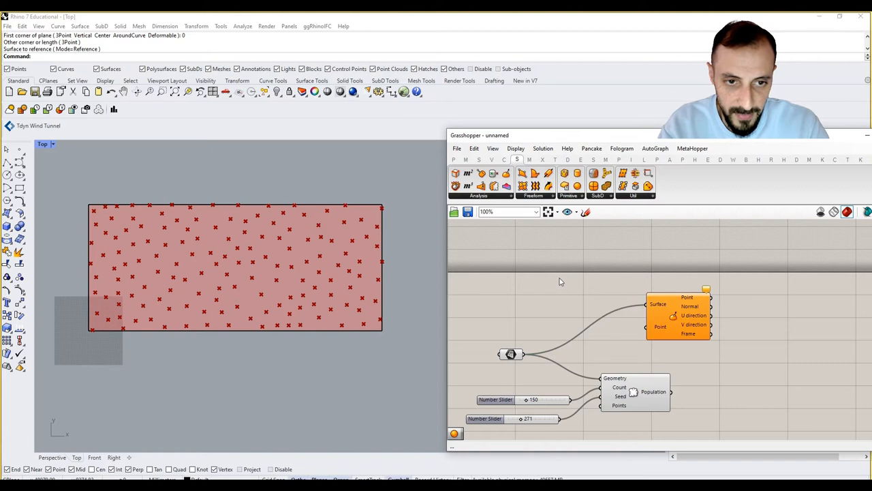
pyautogui.moveTo(298, 291)
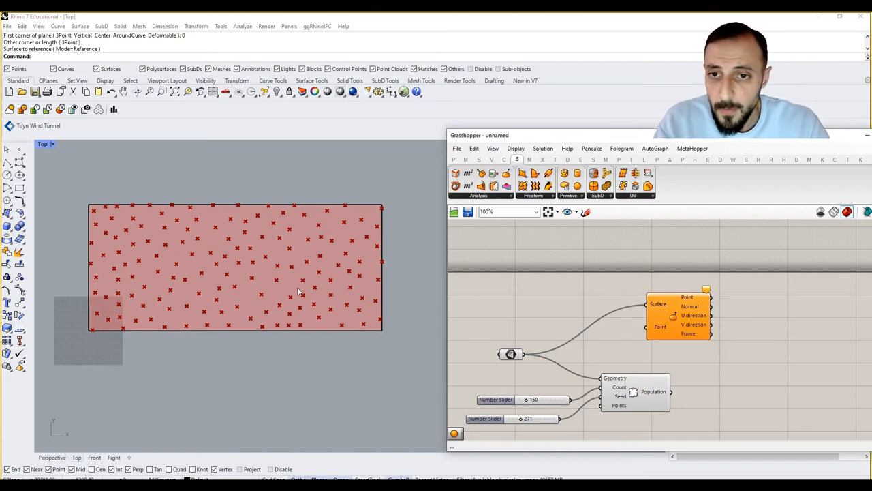
pyautogui.moveTo(324, 232)
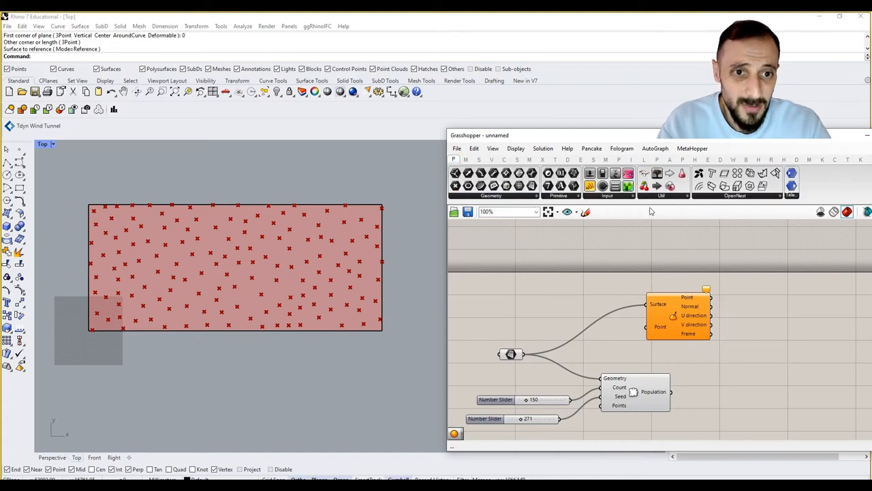
# Add an MD Slider beside the closest point component as the attractor point, domains 0 to 100
pyautogui.click(606, 196)
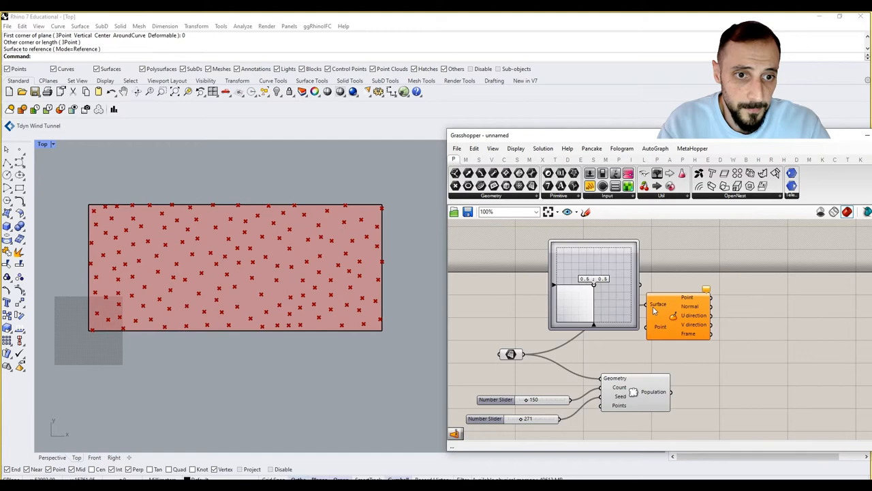
pyautogui.moveTo(593, 282); pyautogui.dragTo(673, 316)
pyautogui.write('0 To 100')
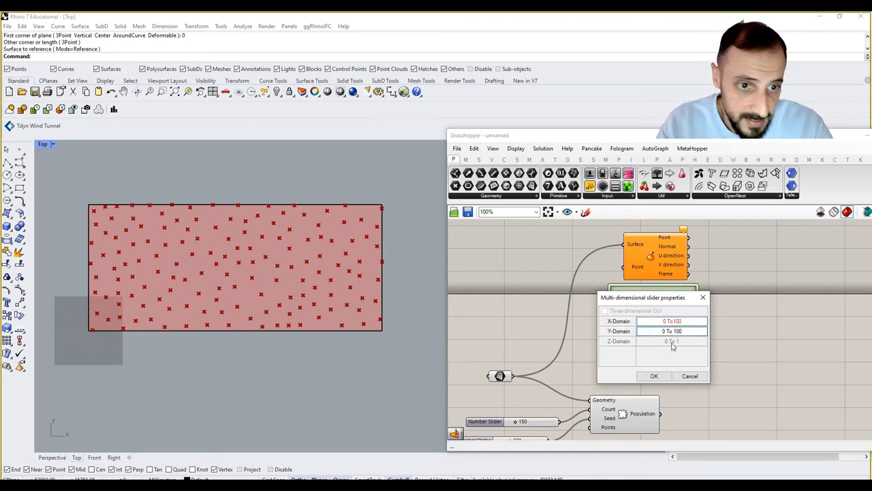
pyautogui.click(654, 376)
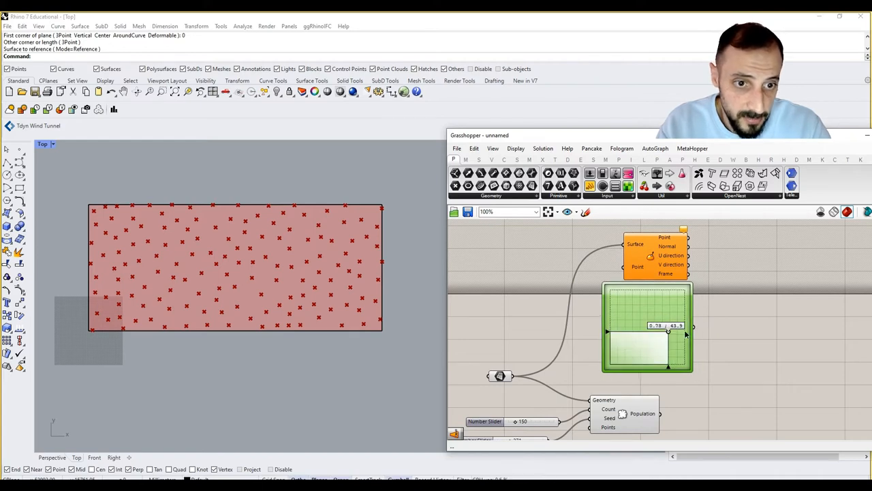
pyautogui.doubleClick(648, 327)
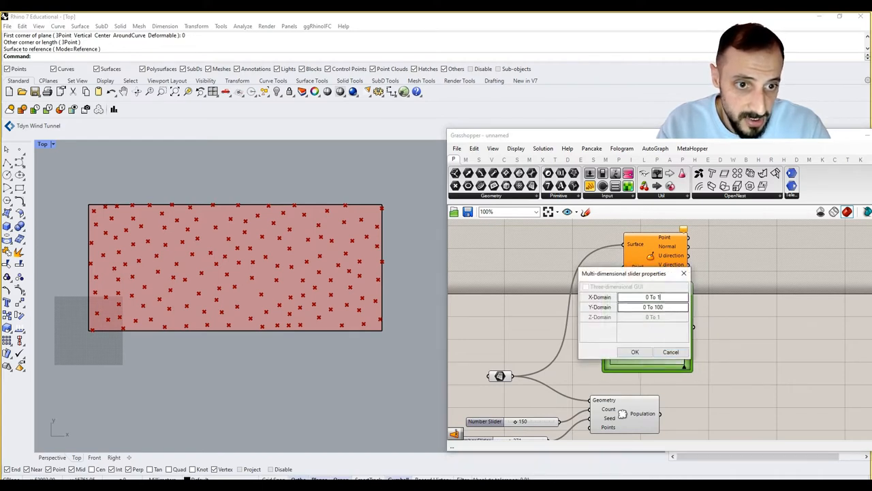
pyautogui.write('00')
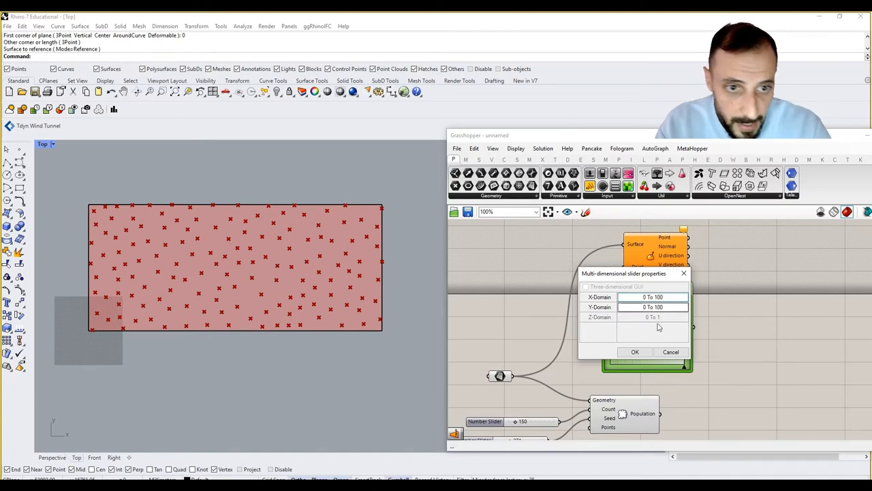
pyautogui.click(635, 352)
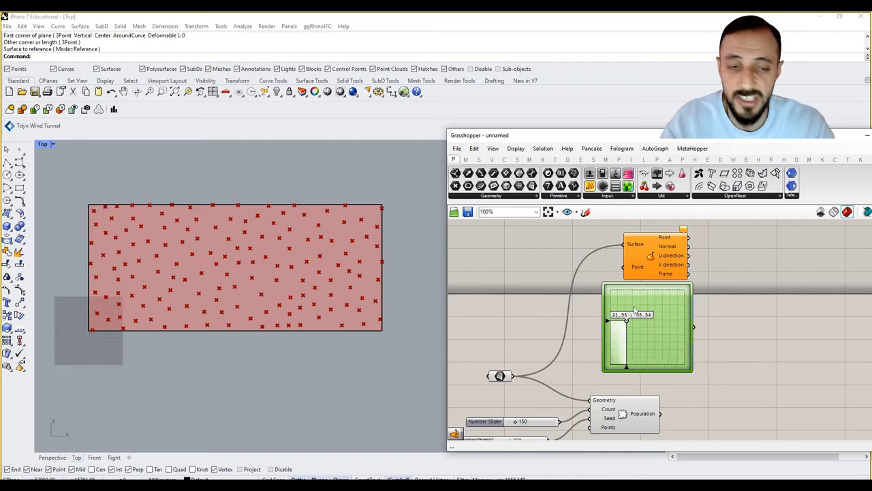
pyautogui.moveTo(698, 331)
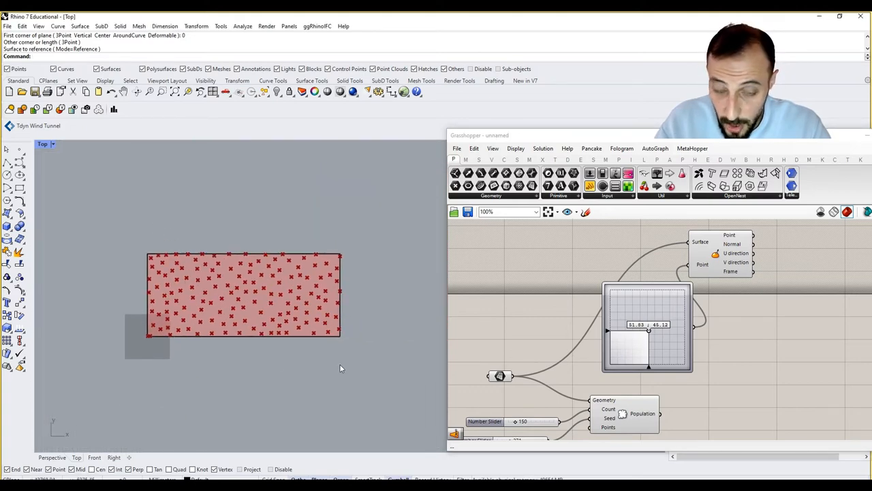
pyautogui.moveTo(275, 291)
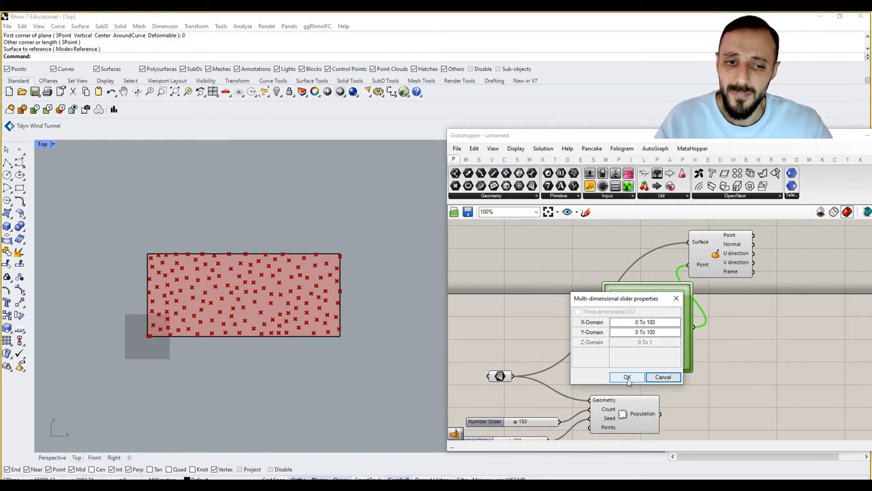
# Reset the MD Slider domains to 0 to 1 and place the evaluated point near the surface centre
pyautogui.click(626, 376)
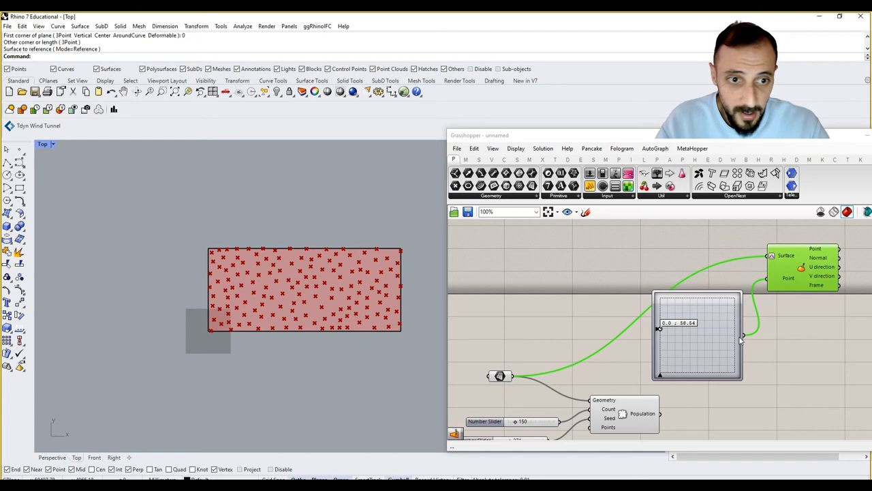
pyautogui.moveTo(656, 328); pyautogui.dragTo(692, 348)
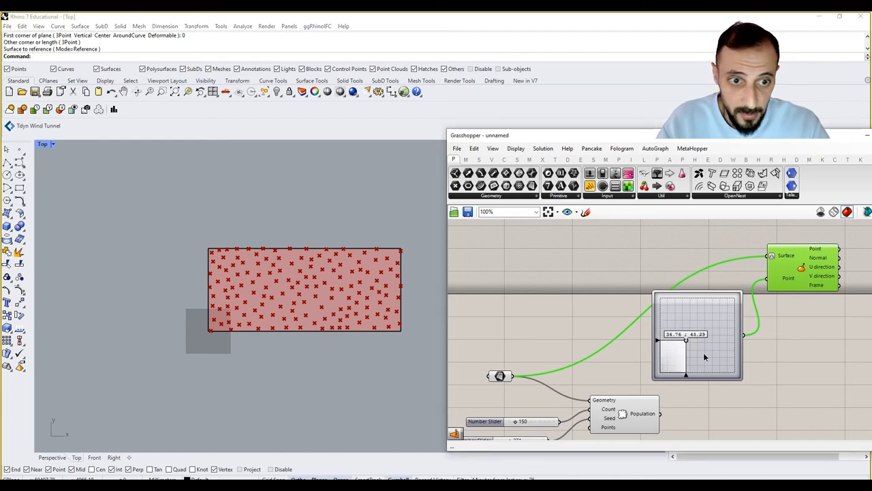
pyautogui.doubleClick(695, 333)
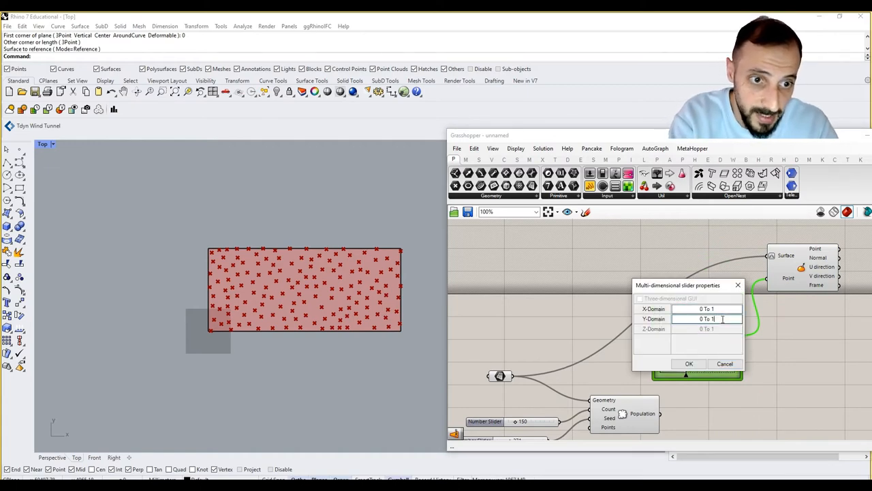
pyautogui.click(688, 362)
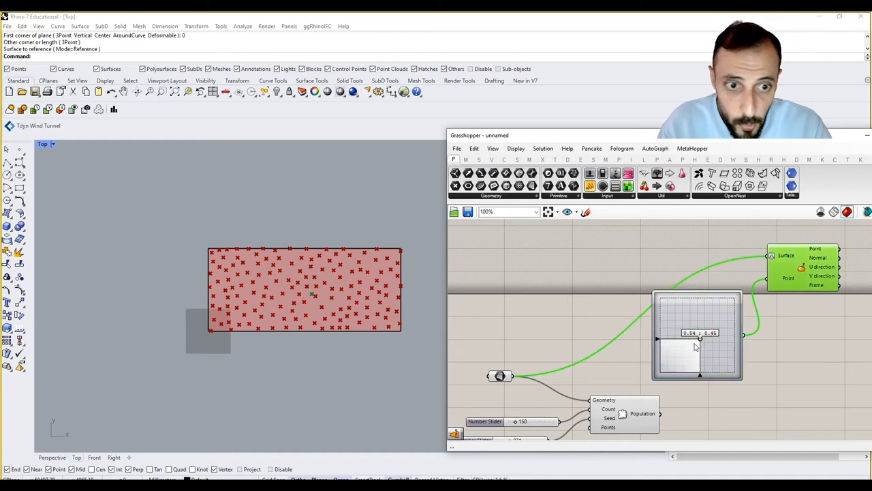
pyautogui.moveTo(698, 333); pyautogui.dragTo(689, 351)
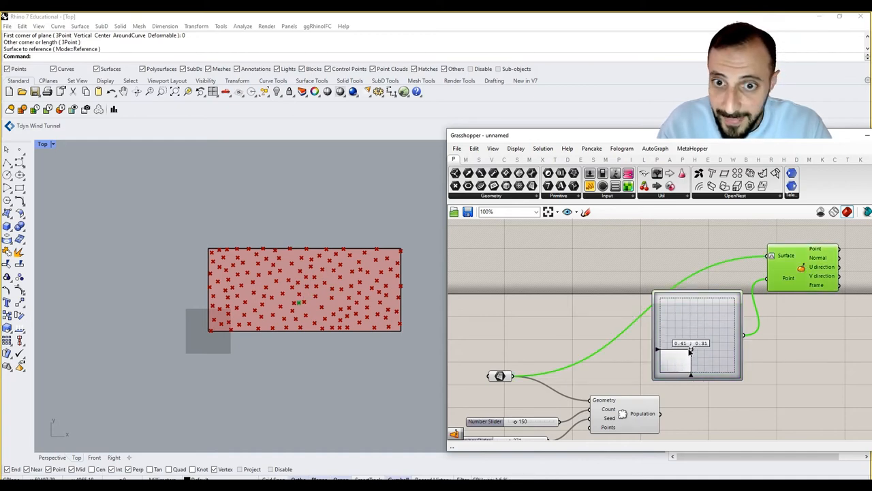
pyautogui.moveTo(690, 352); pyautogui.dragTo(684, 324)
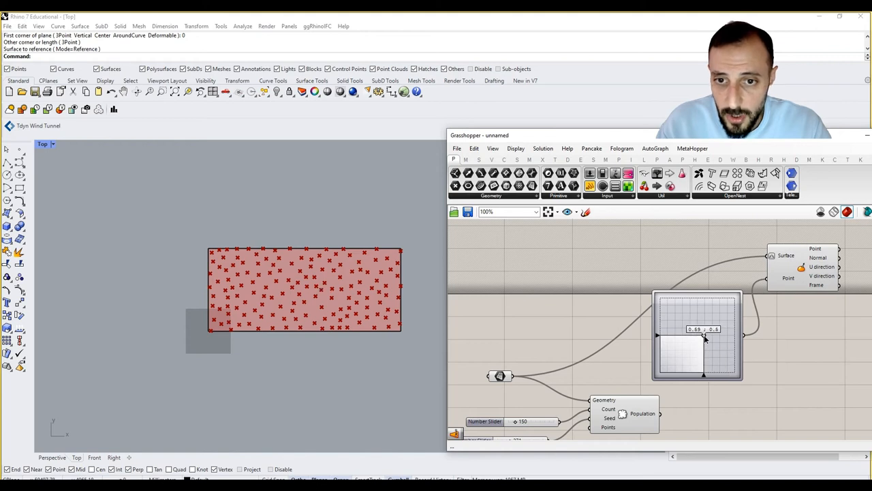
pyautogui.moveTo(706, 338)
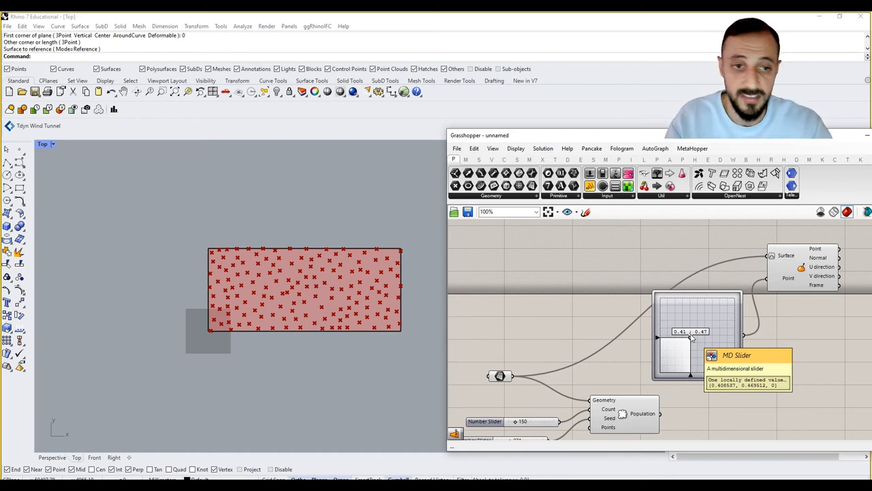
# Group the slider and evaluation, and preview the point with a Colour Swatch and size slider at 250
pyautogui.moveTo(690, 332); pyautogui.dragTo(706, 344)
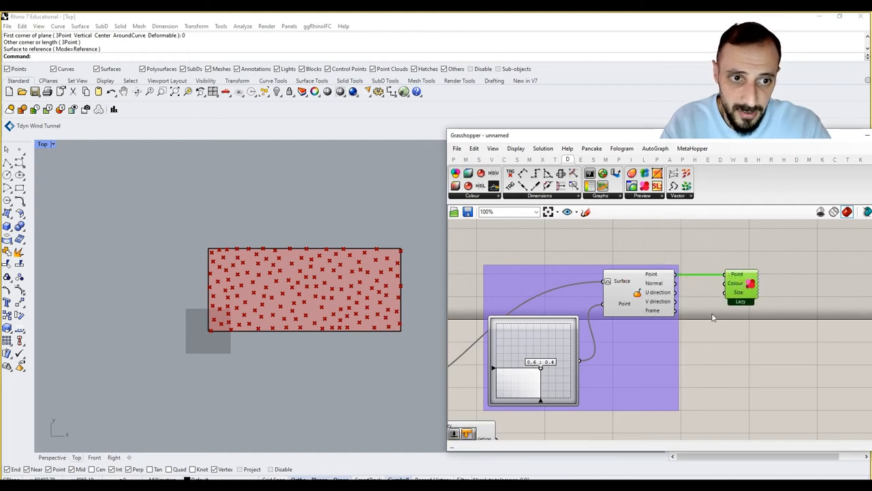
pyautogui.rightClick(640, 282)
pyautogui.write('swatch')
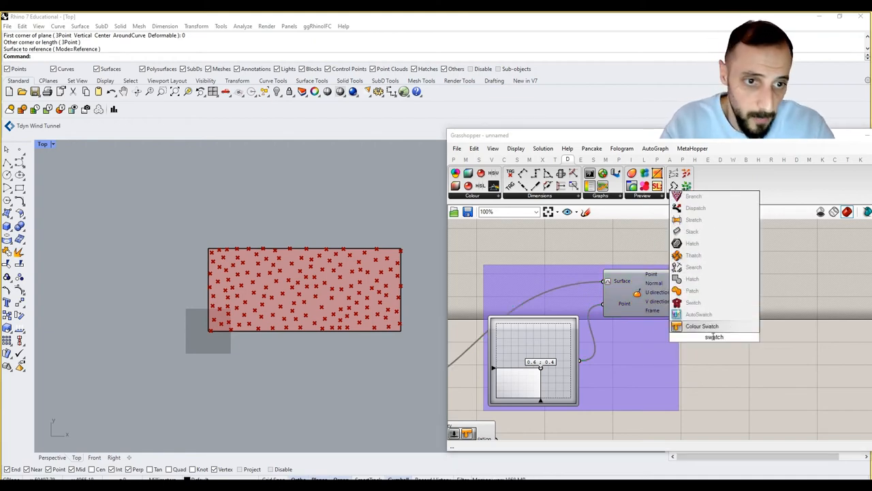
pyautogui.click(714, 326)
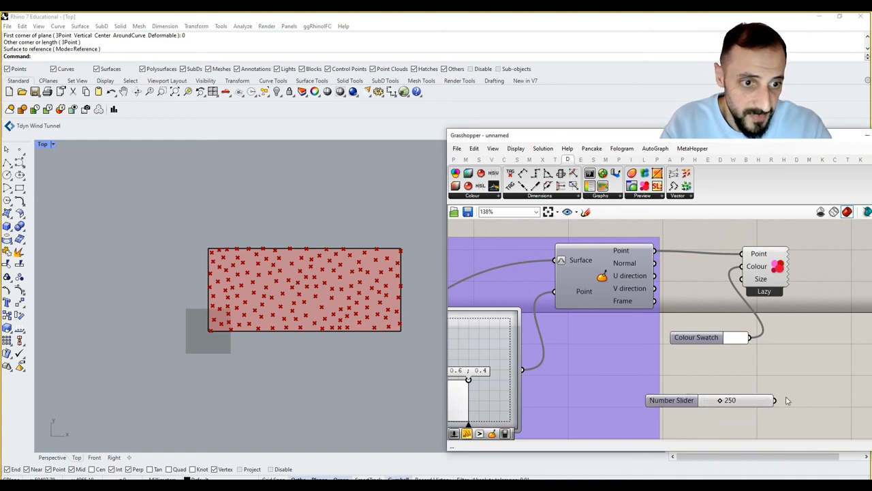
pyautogui.moveTo(774, 401); pyautogui.dragTo(739, 277)
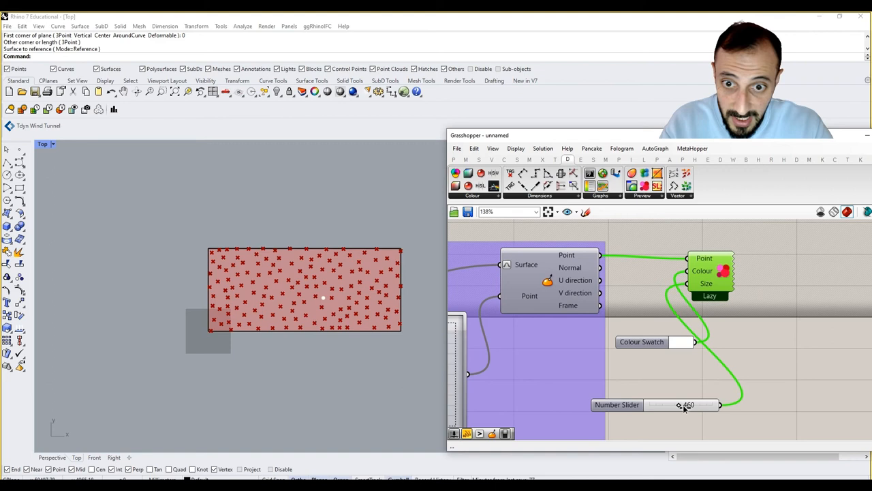
pyautogui.moveTo(679, 403); pyautogui.dragTo(682, 403)
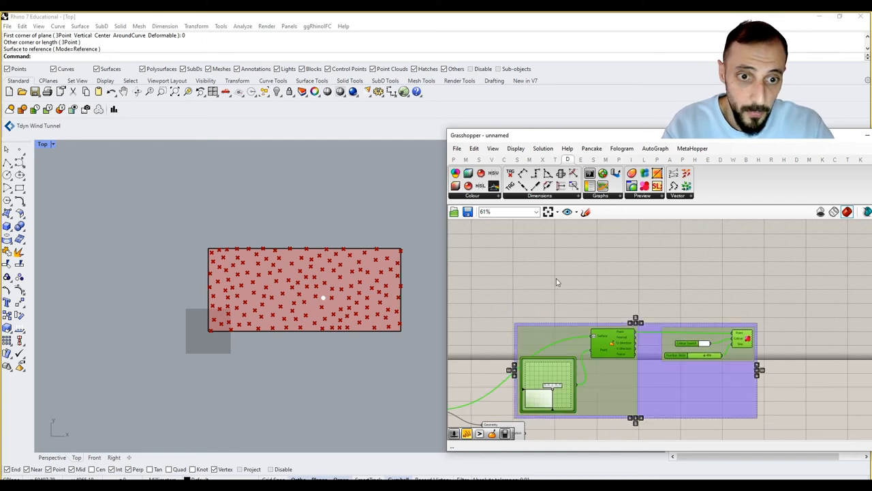
# Add a Scribble reading 'Attractor Point' above the group
pyautogui.rightClick(613, 368)
pyautogui.write('Attractor Po')
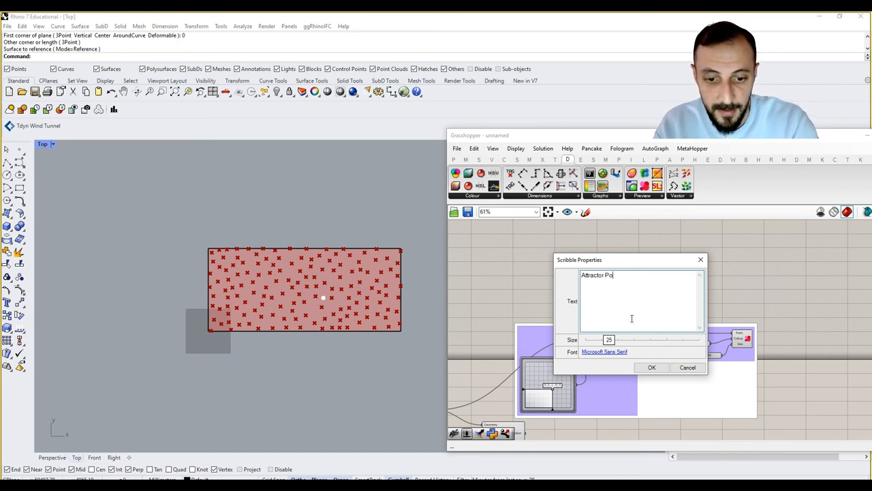
pyautogui.click(651, 368)
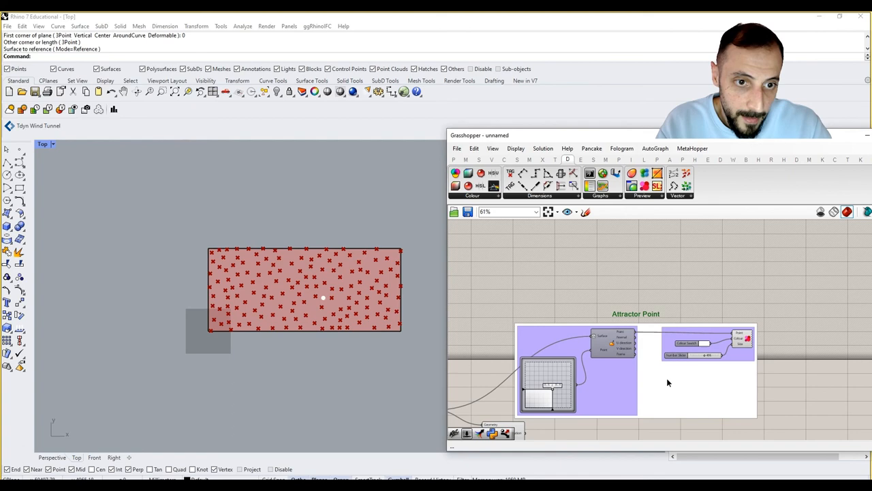